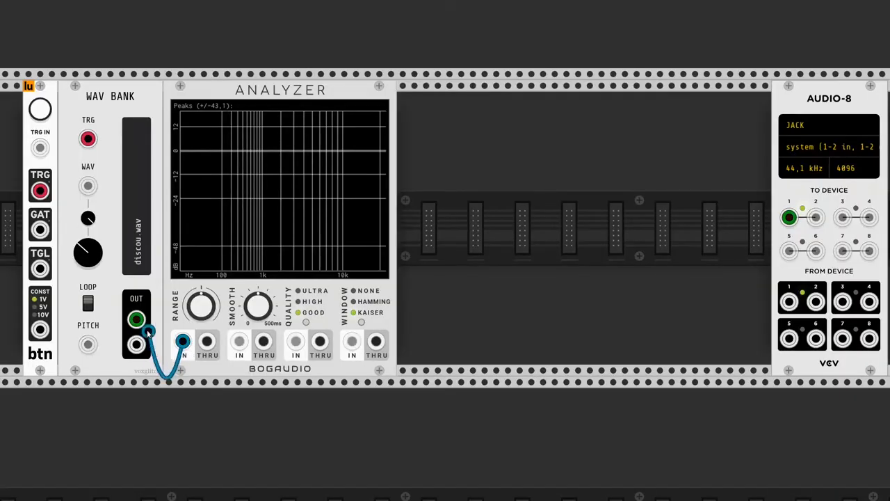
Place the PolyMult and bandpass LVCF beside the WAV Bank, with a Scope above the Analyzer
left_click_drag(136, 319, 788, 217)
type("lvc")
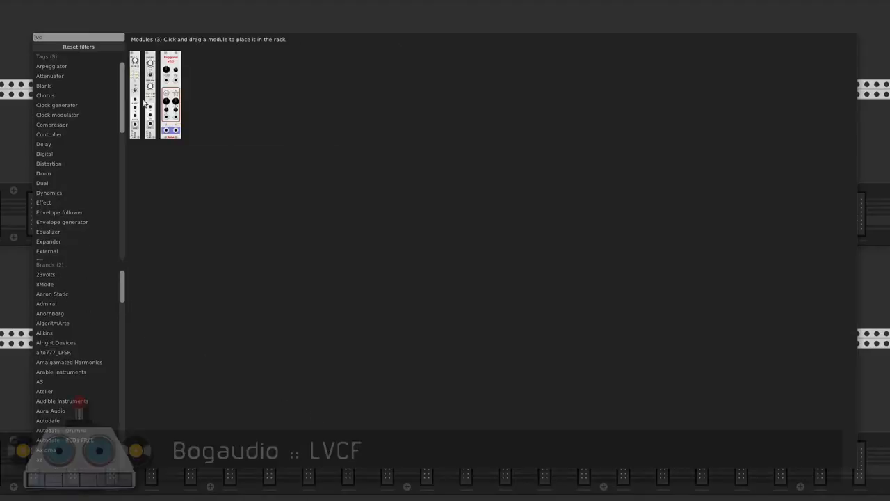
mouse_move(150, 93)
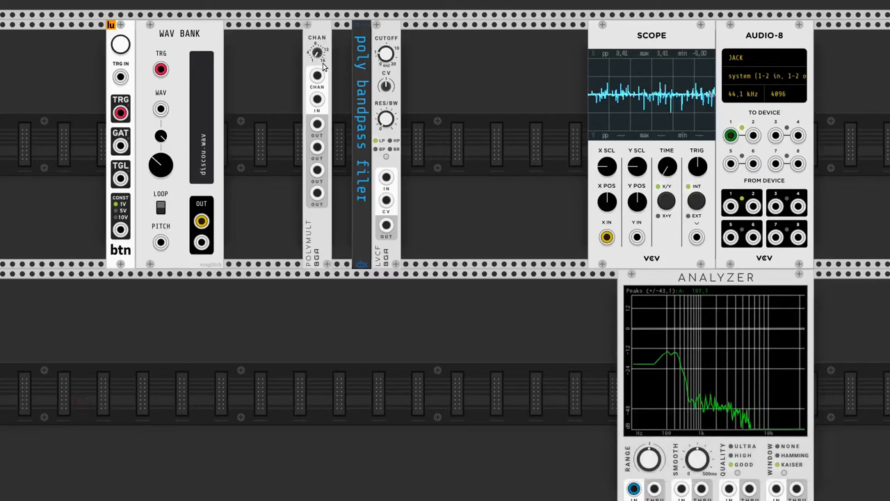
Raise the PolyMult channel count and set the LVCF filter to bandpass mode
left_click_drag(202, 221, 337, 99)
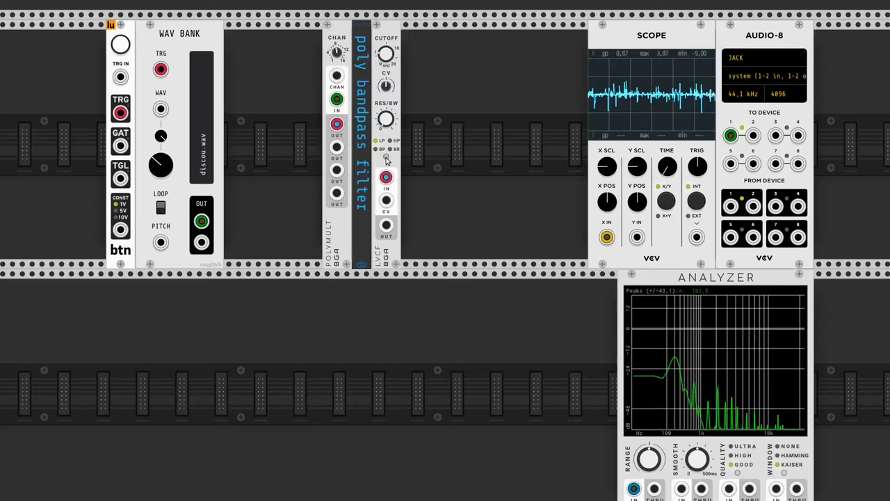
left_click(383, 150)
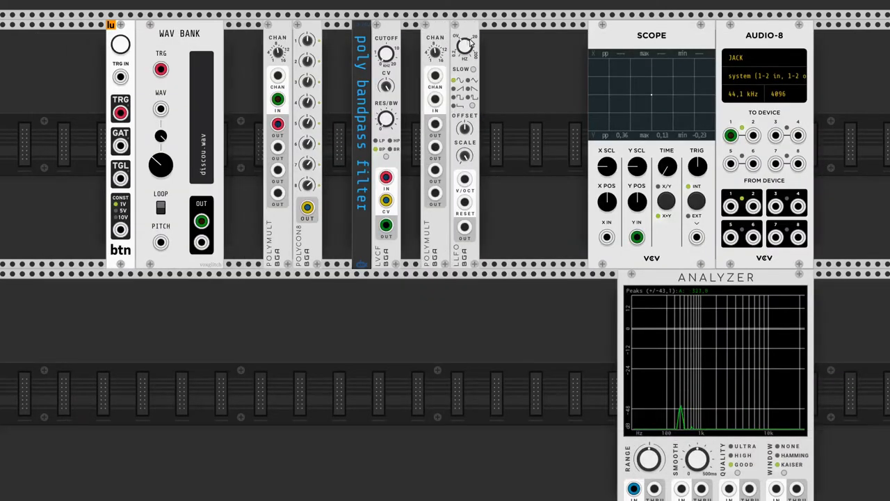
Cable the PolyCon8 output to the LVCF cutoff CV input
left_click_drag(466, 228, 494, 99)
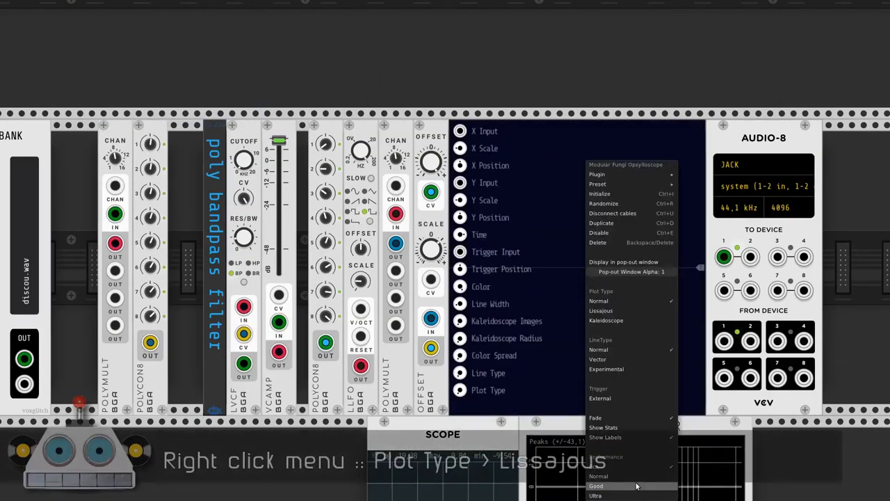
Set the Opsylloscope plot type to Lissajous
left_click(601, 310)
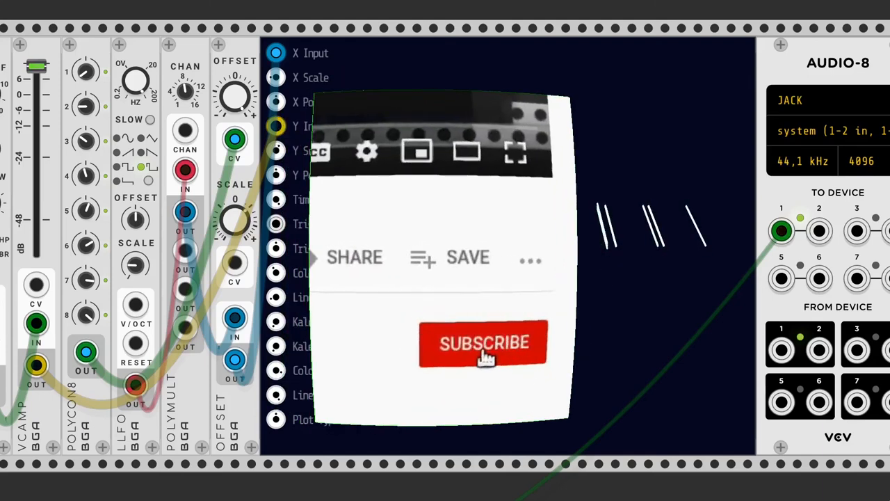
Cable the Offset outputs into the Opsylloscope X and Y inputs
left_click(484, 343)
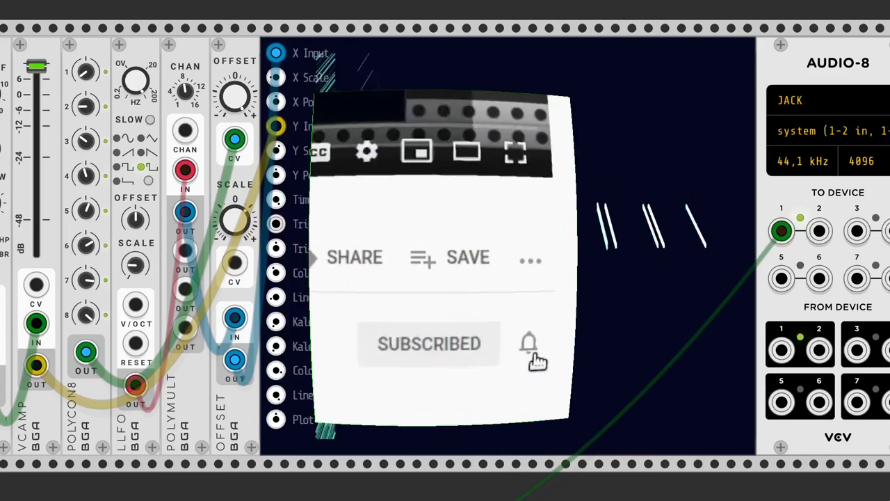